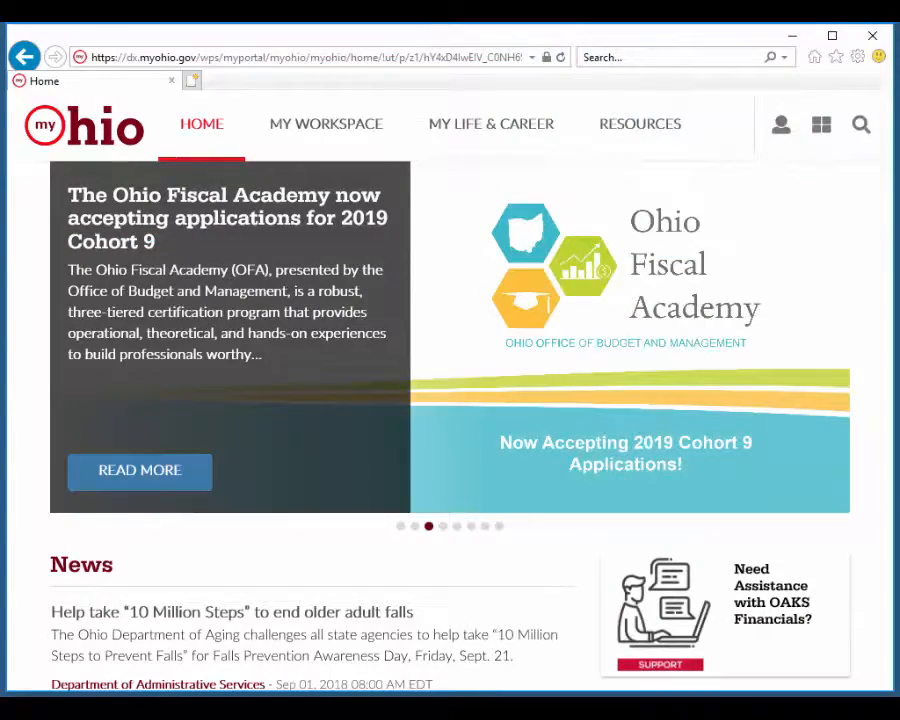
mouse_move(326, 124)
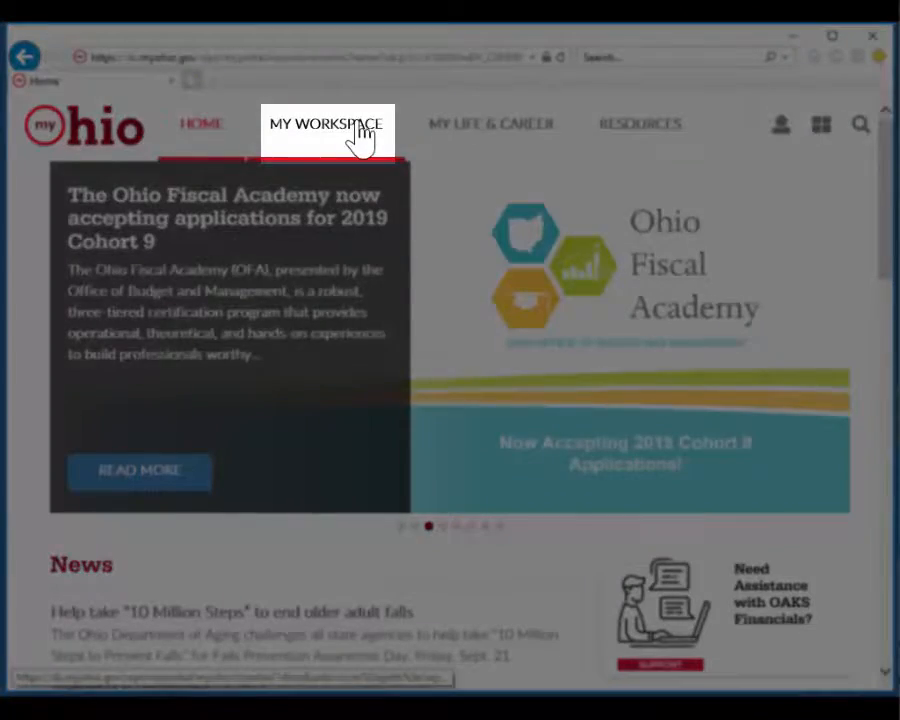
Step: Reach Manager Tasks from My Workspace and open the ePerformance View-Only Documents employee list
click(325, 124)
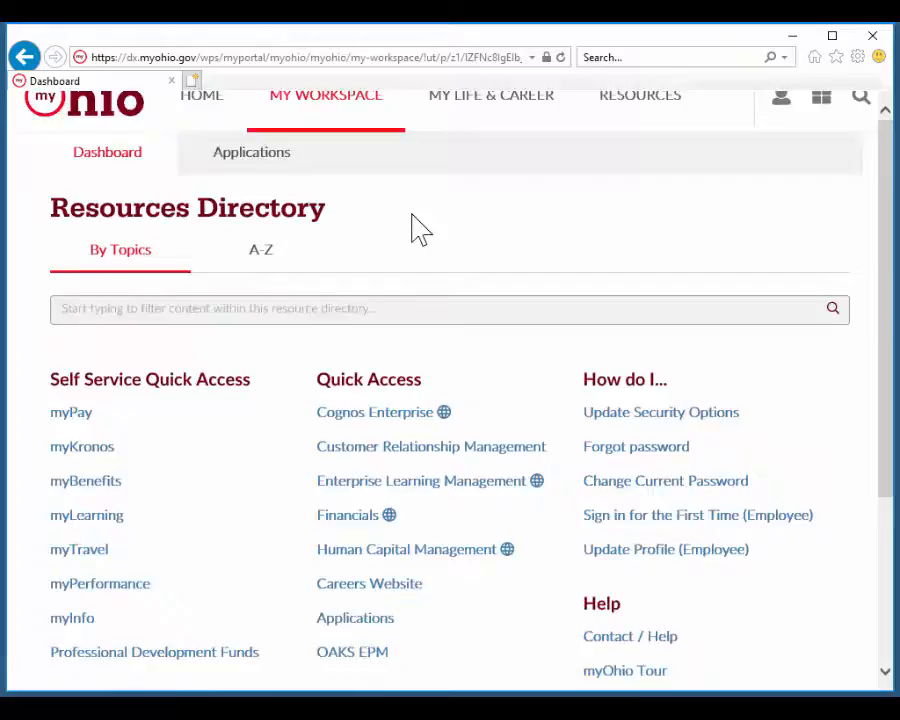
scroll(down, 3)
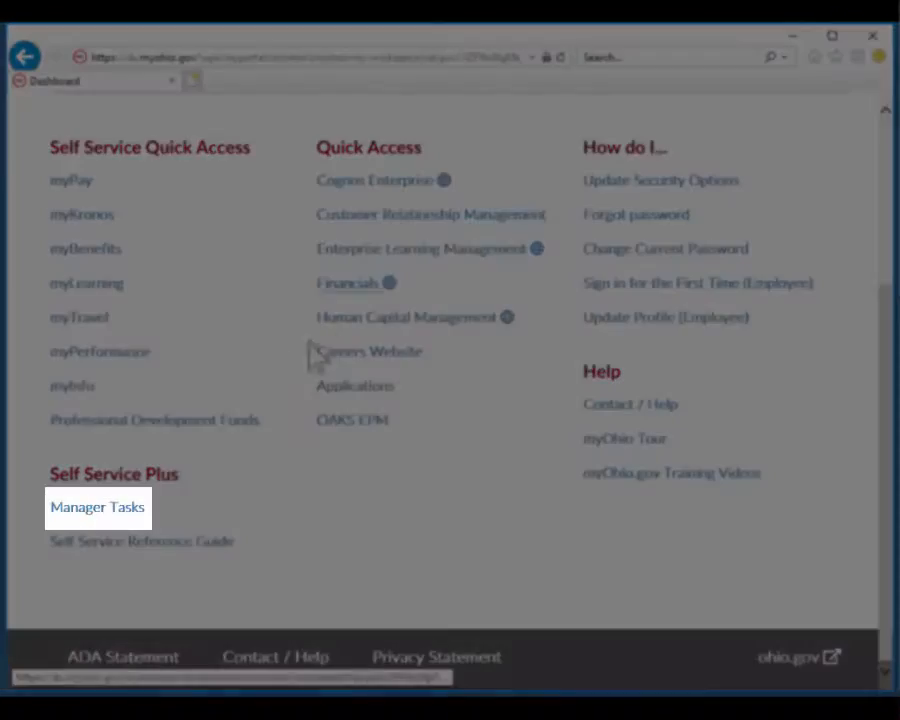
click(97, 506)
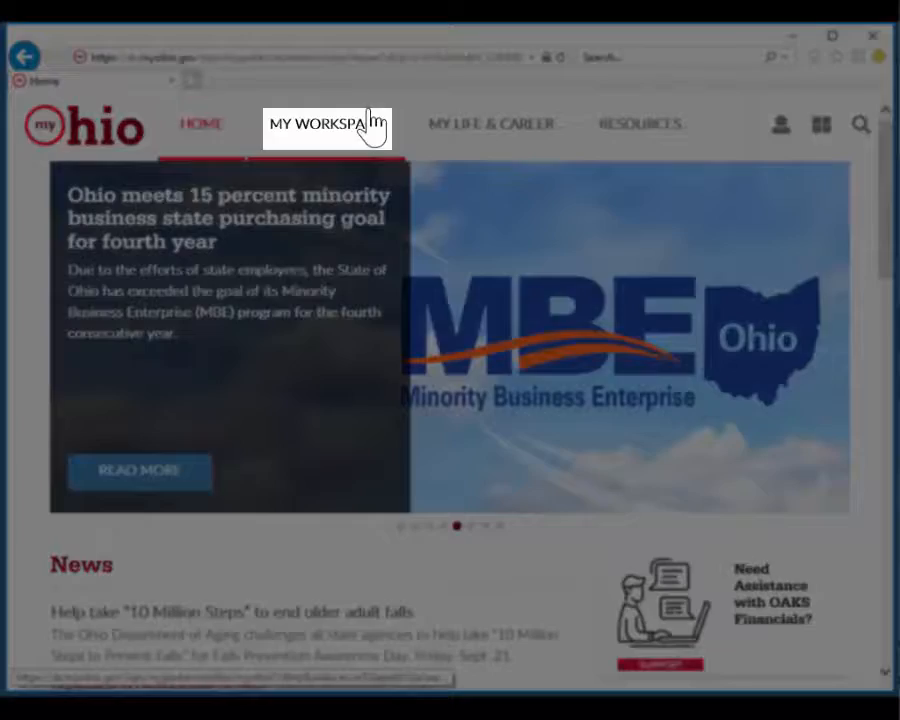
click(320, 123)
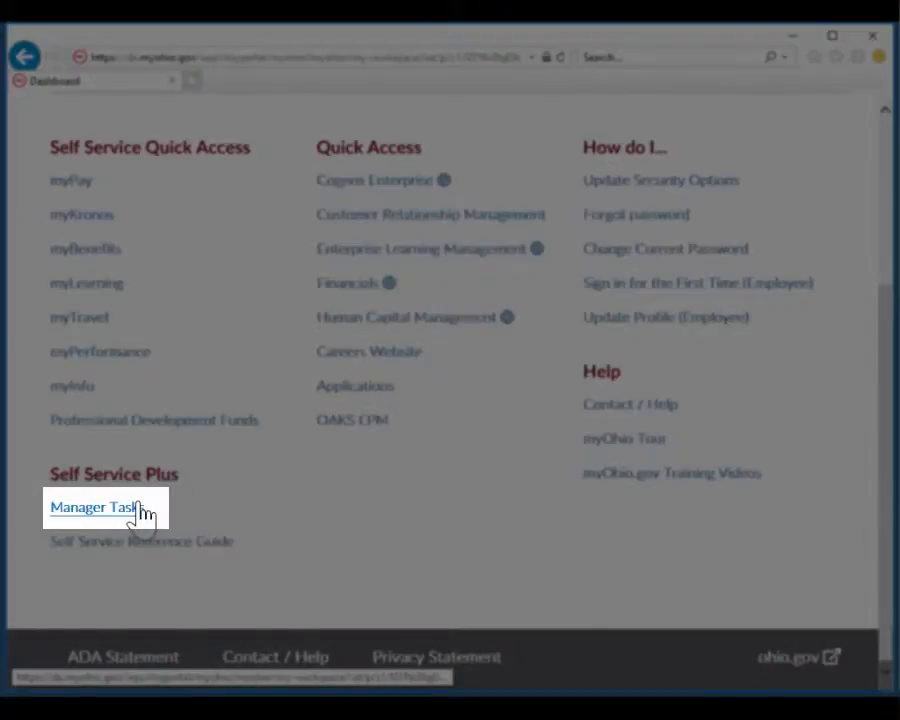
click(93, 507)
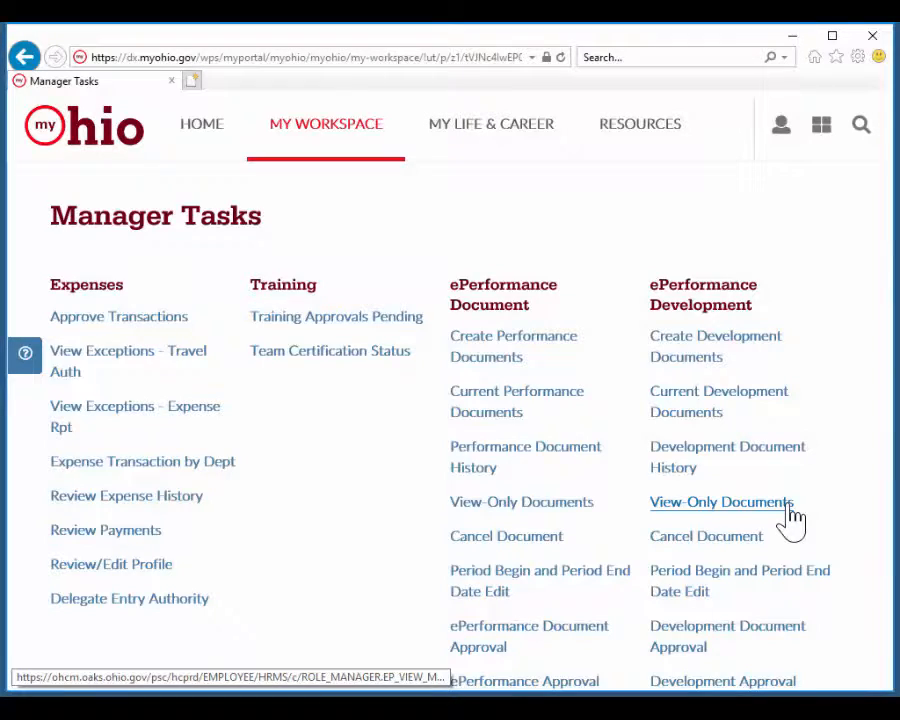
click(721, 502)
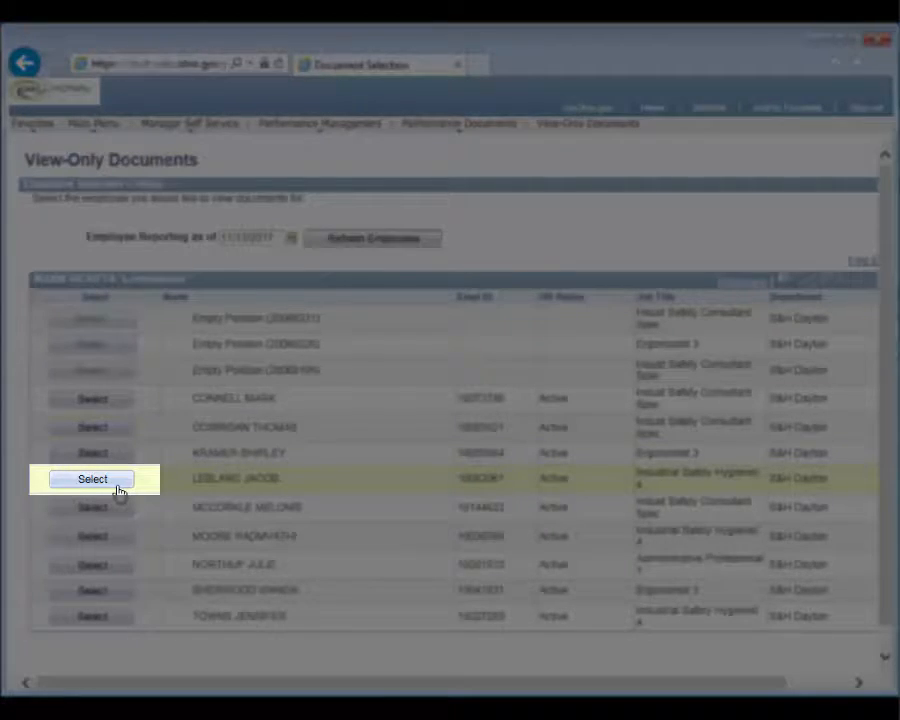
Step: Select the former employee and open their completed 12/13/2015–12/31/2016 Annual Review document details
click(92, 479)
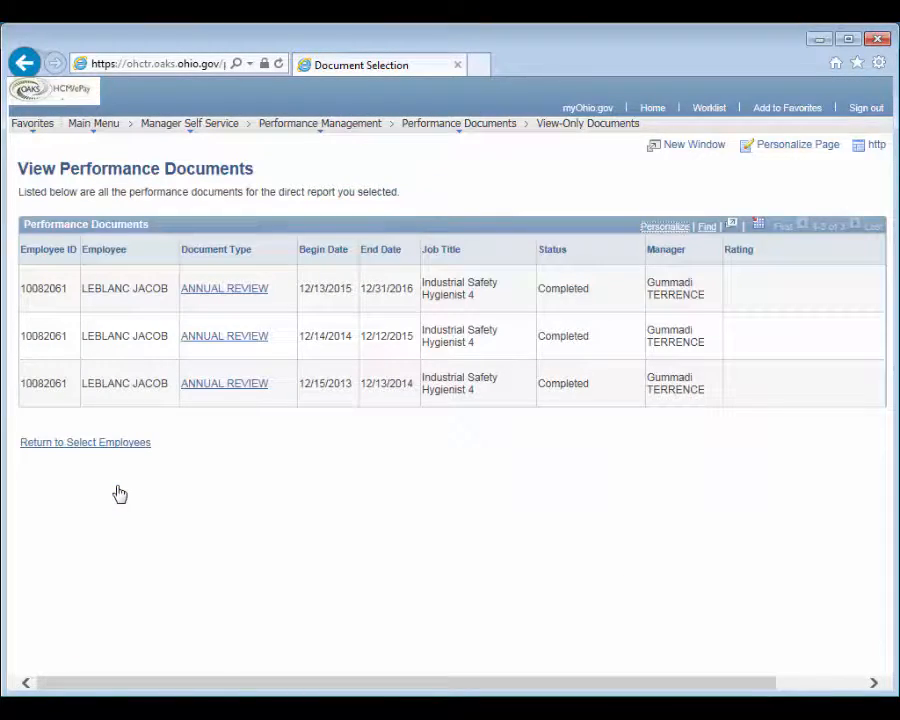
click(224, 288)
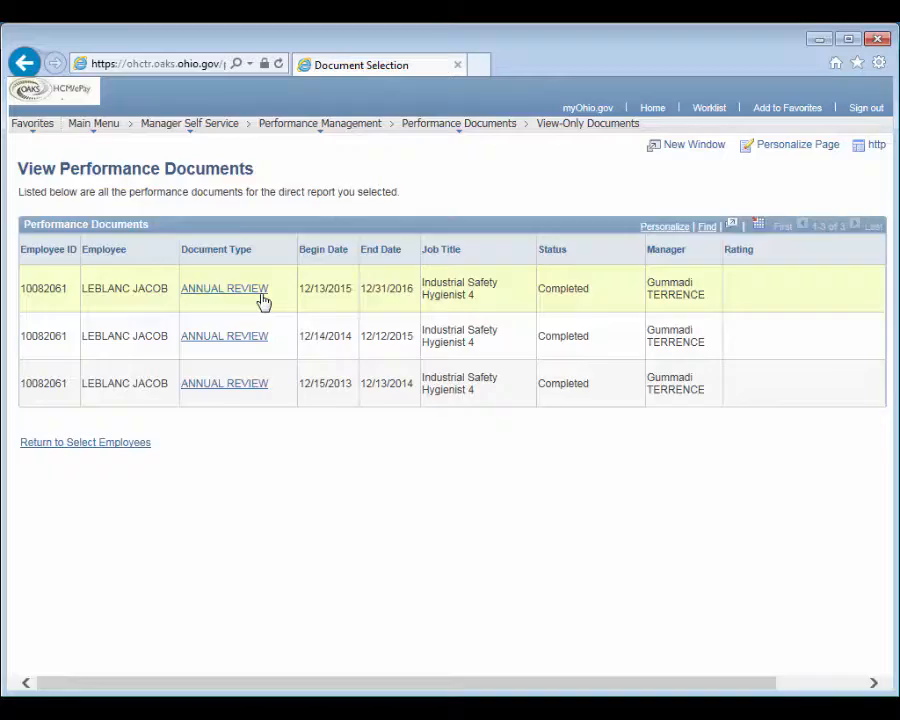
click(224, 288)
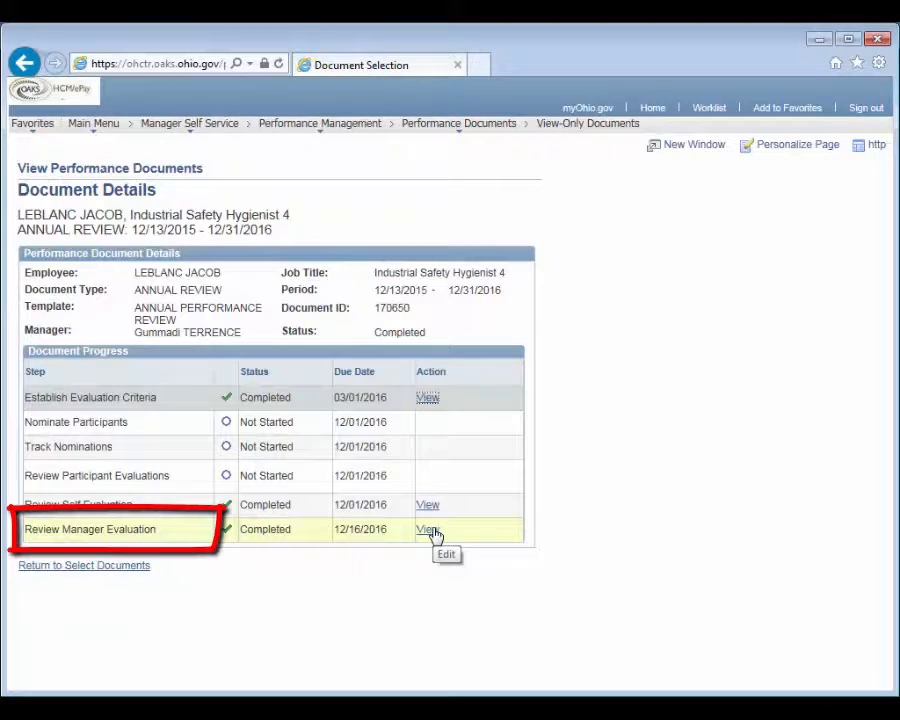
Step: View the completed Review Manager Evaluation, then return to Document Detail
click(427, 529)
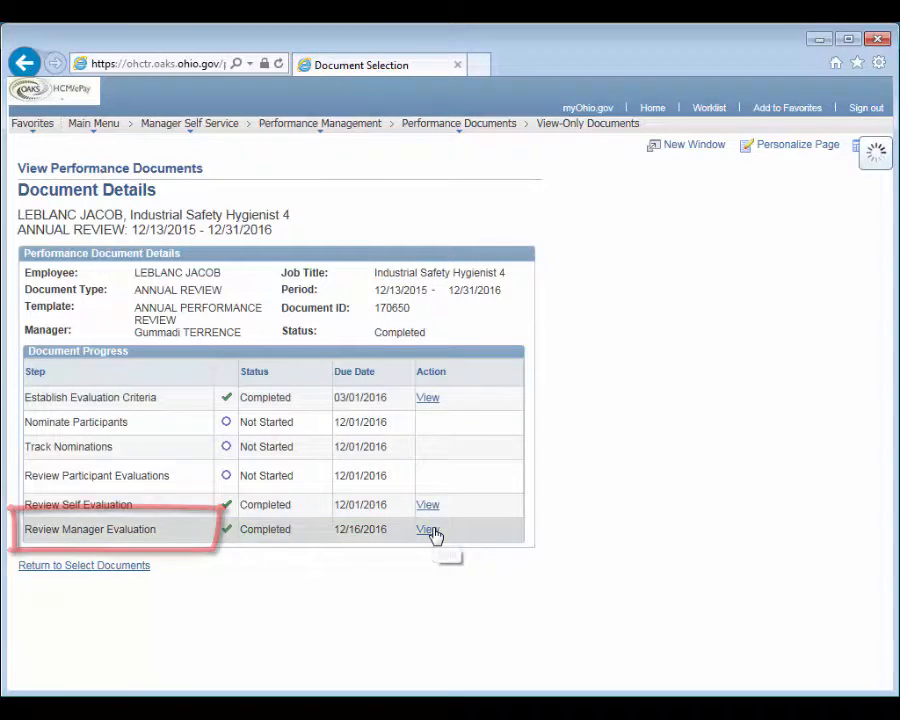
click(427, 529)
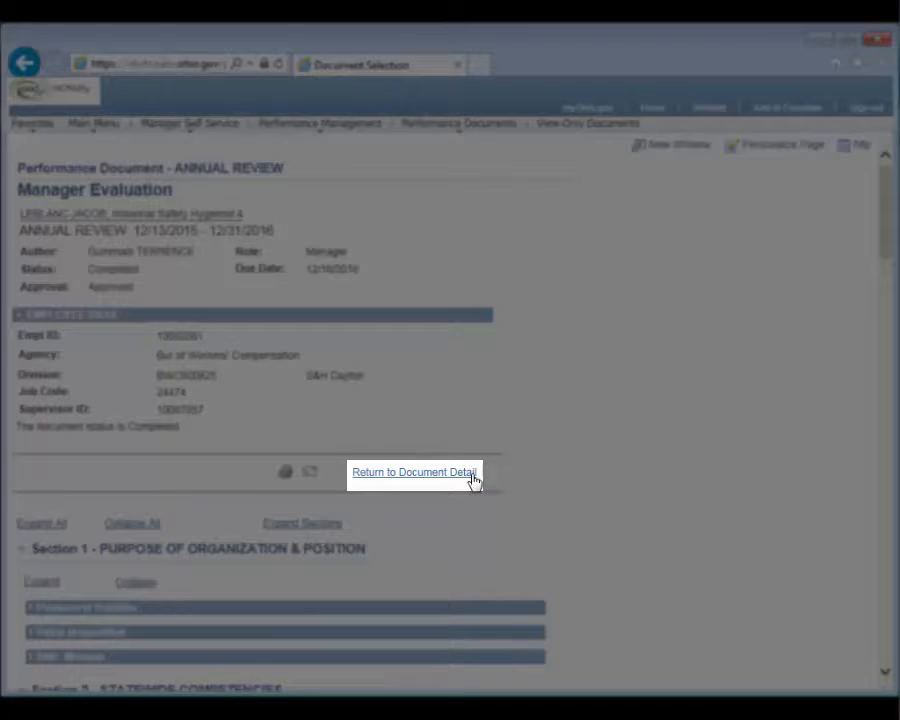
click(413, 472)
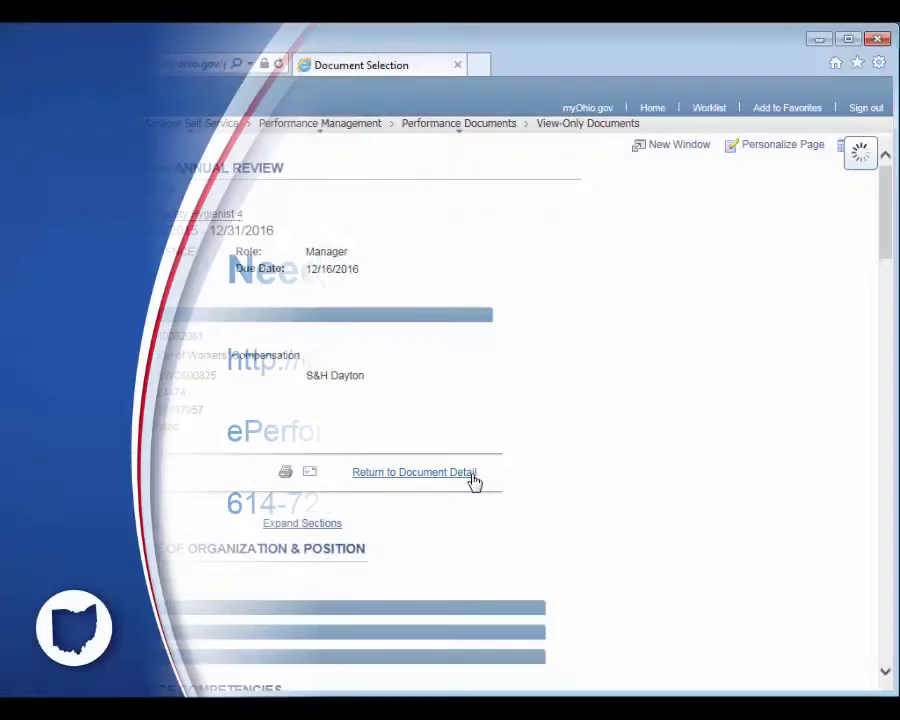